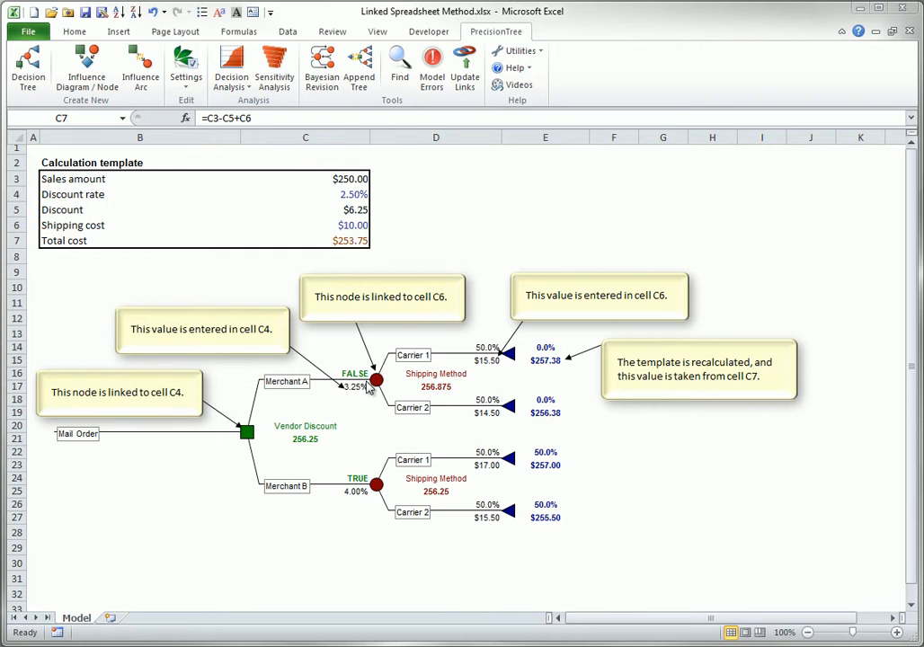
{"action": "mouse_move", "coordinate": [350, 505]}
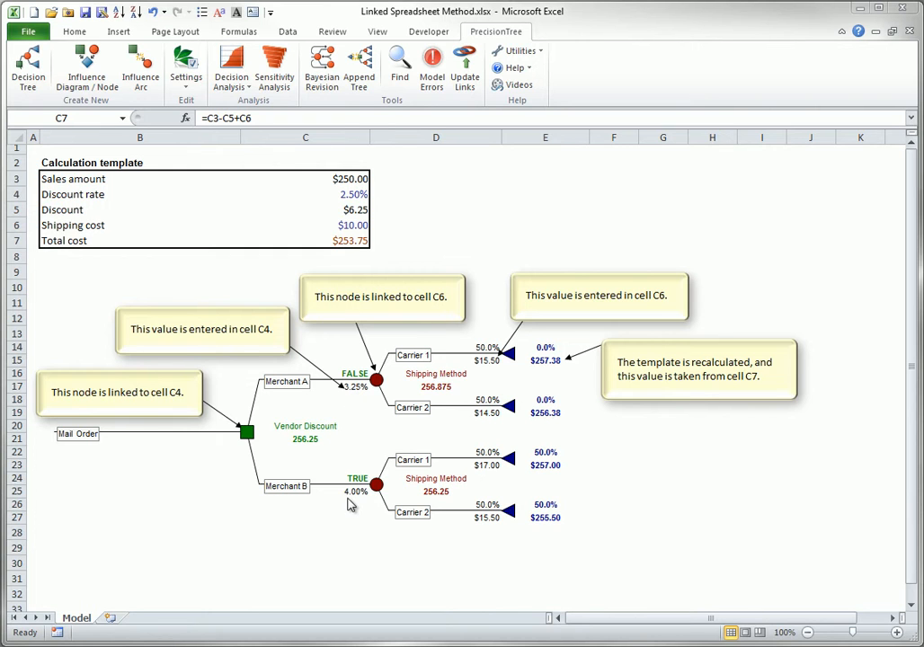
{"action": "mouse_move", "coordinate": [356, 501]}
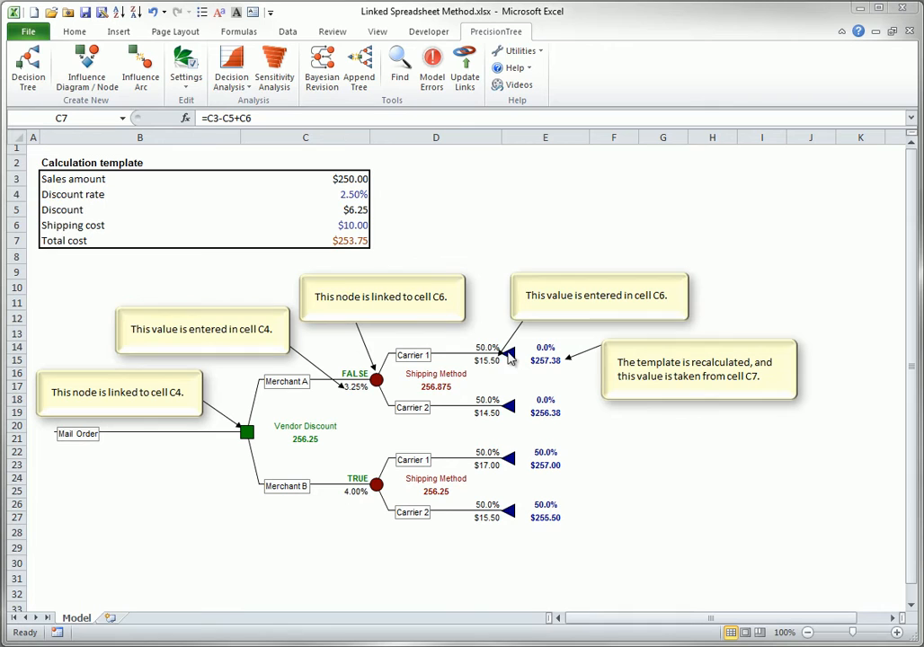
{"action": "mouse_move", "coordinate": [489, 424]}
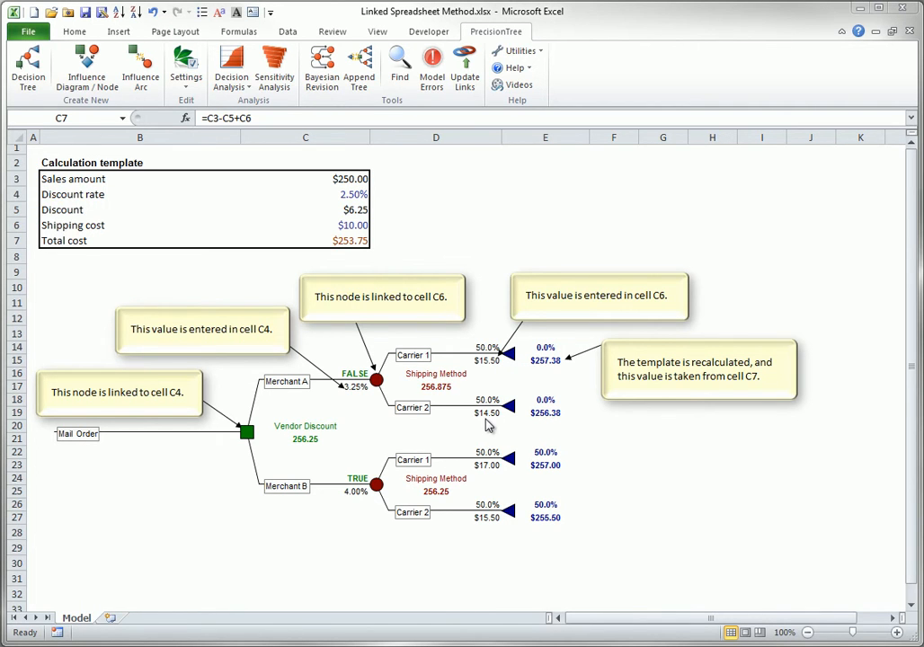
{"action": "mouse_move", "coordinate": [428, 422]}
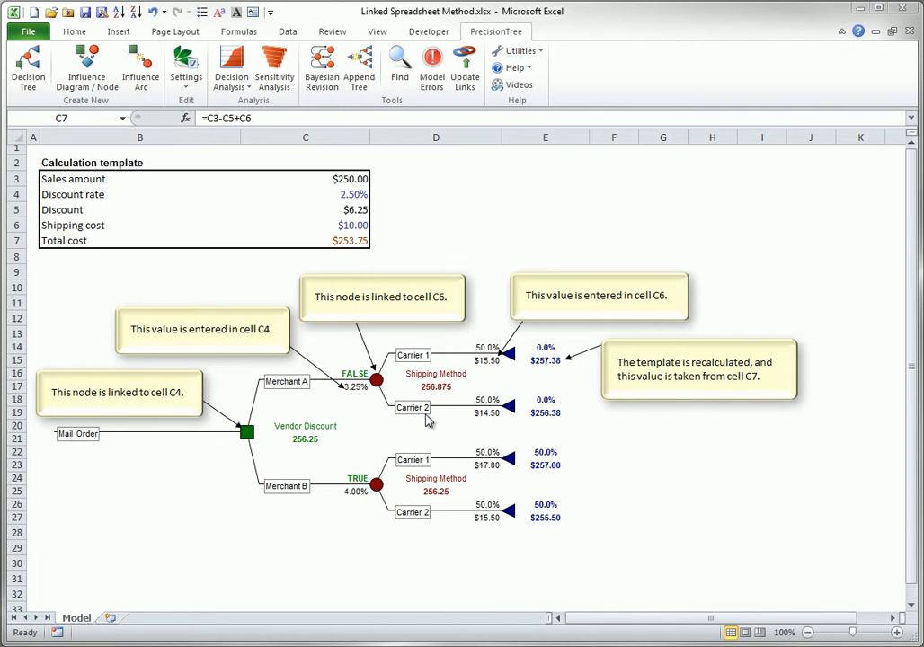
{"action": "mouse_move", "coordinate": [483, 478]}
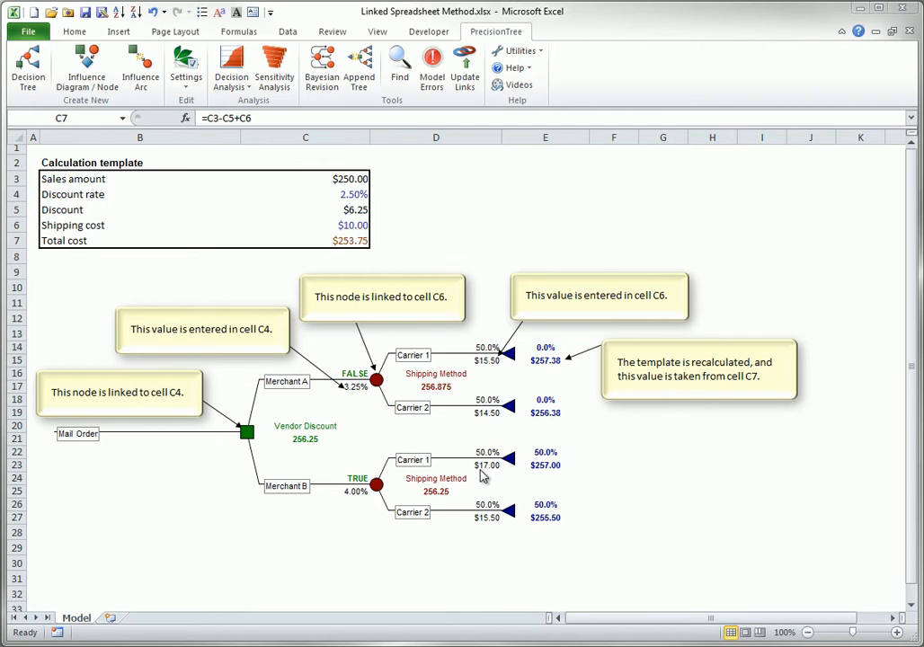
{"action": "mouse_move", "coordinate": [493, 531]}
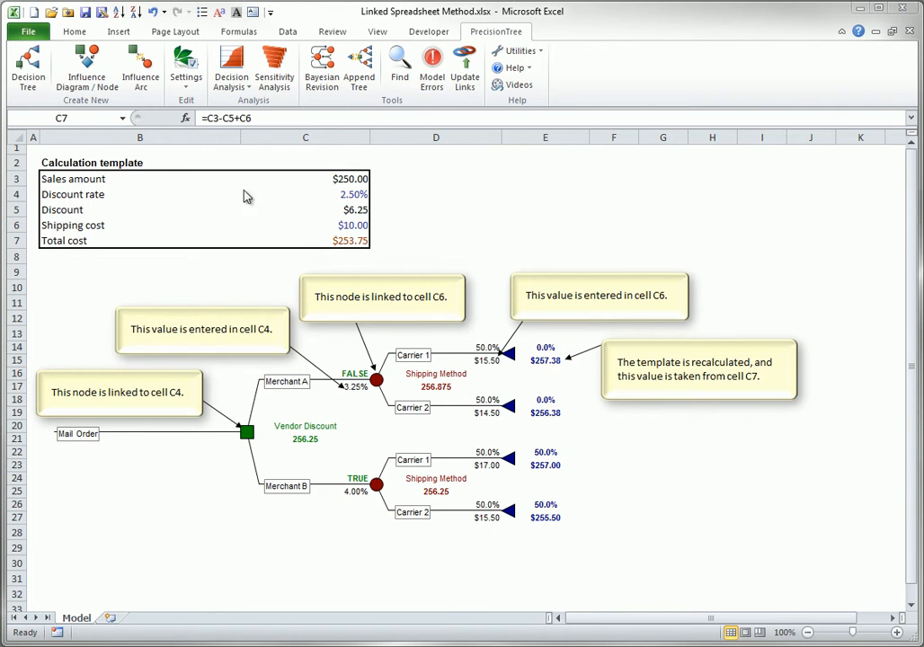
{"action": "mouse_move", "coordinate": [291, 226]}
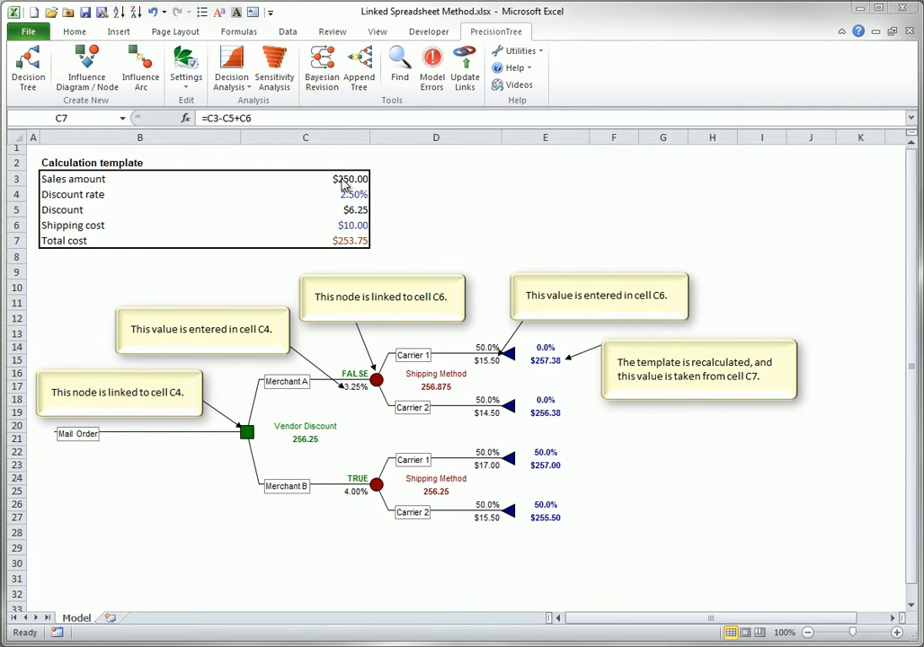
{"action": "mouse_move", "coordinate": [353, 218]}
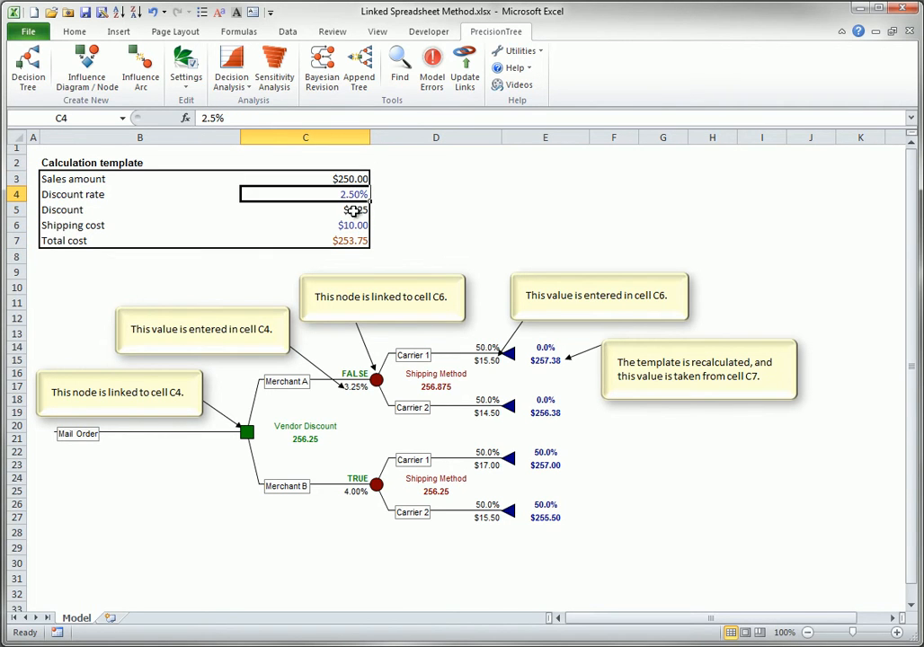
Review the tree model's payoff calculation settings linked to total cost cell C7.
{"action": "left_click", "coordinate": [306, 208]}
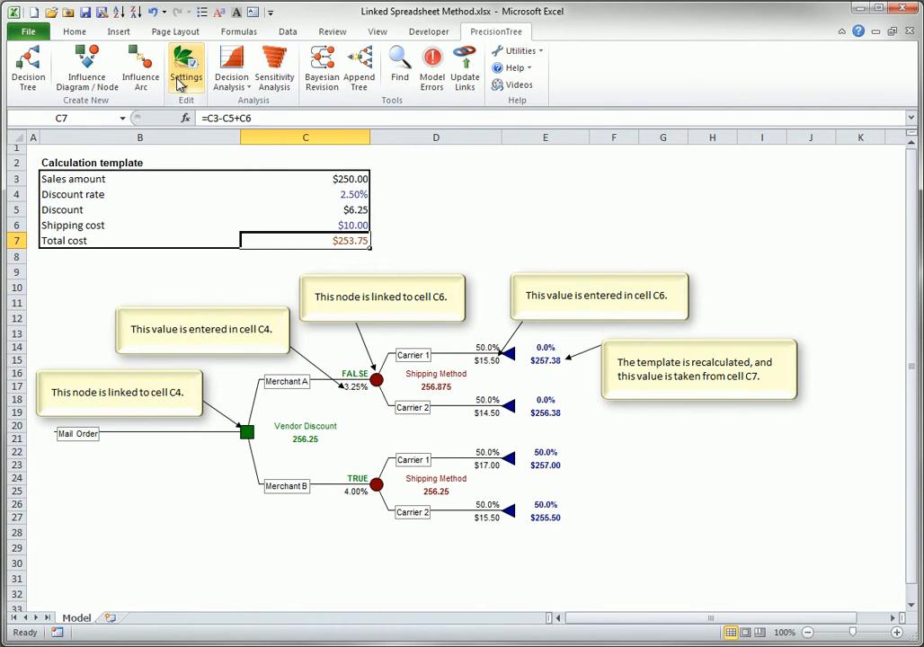
{"action": "left_click", "coordinate": [187, 68]}
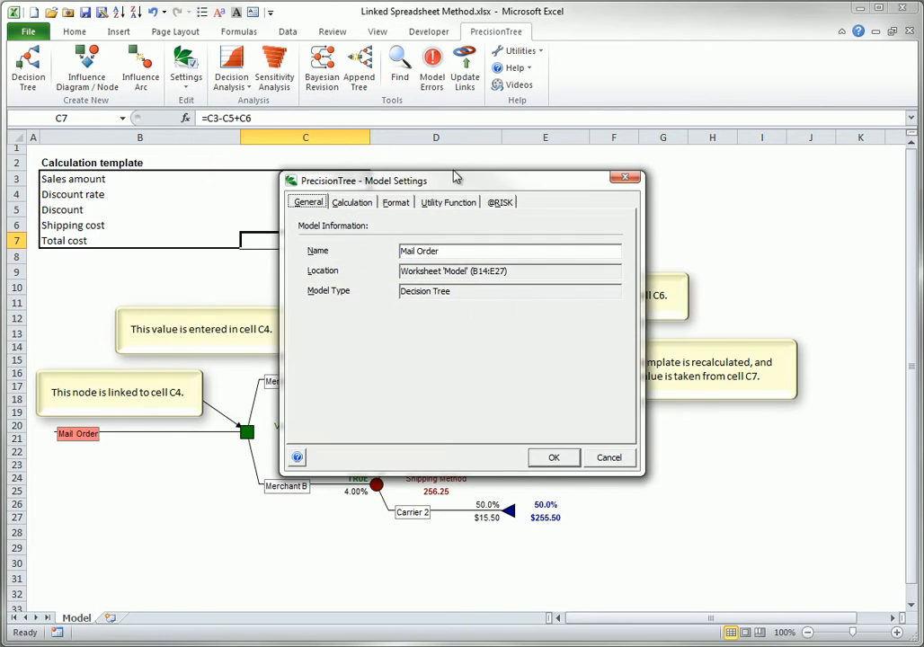
{"action": "left_click", "coordinate": [353, 201]}
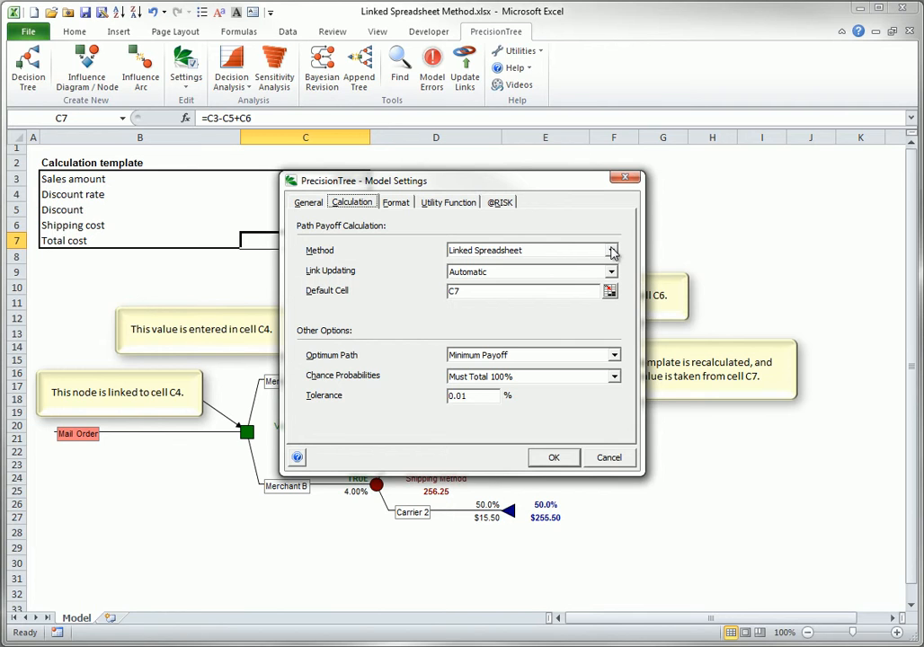
{"action": "mouse_move", "coordinate": [493, 282]}
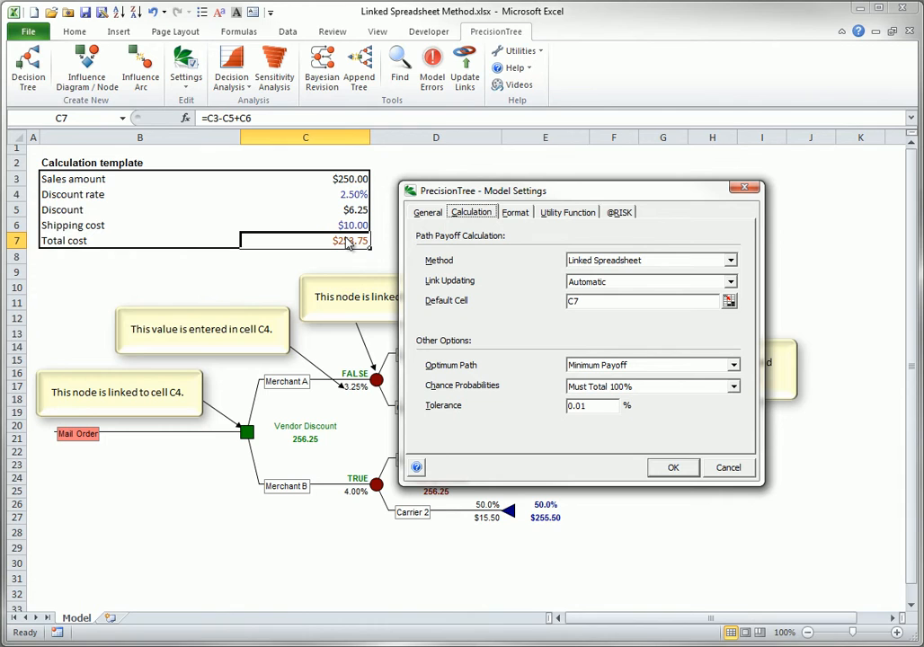
{"action": "mouse_move", "coordinate": [351, 245]}
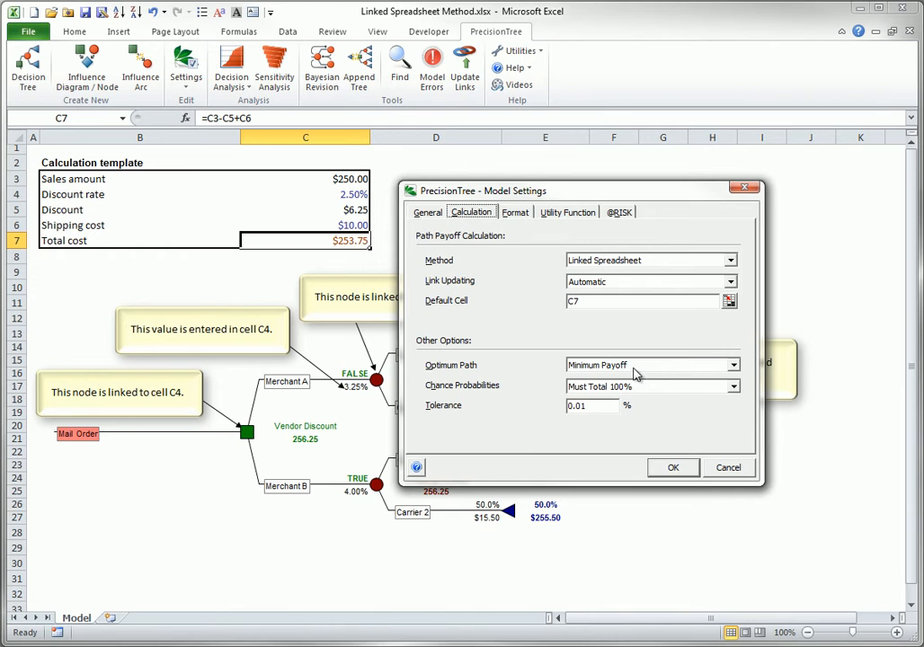
{"action": "left_click", "coordinate": [672, 468]}
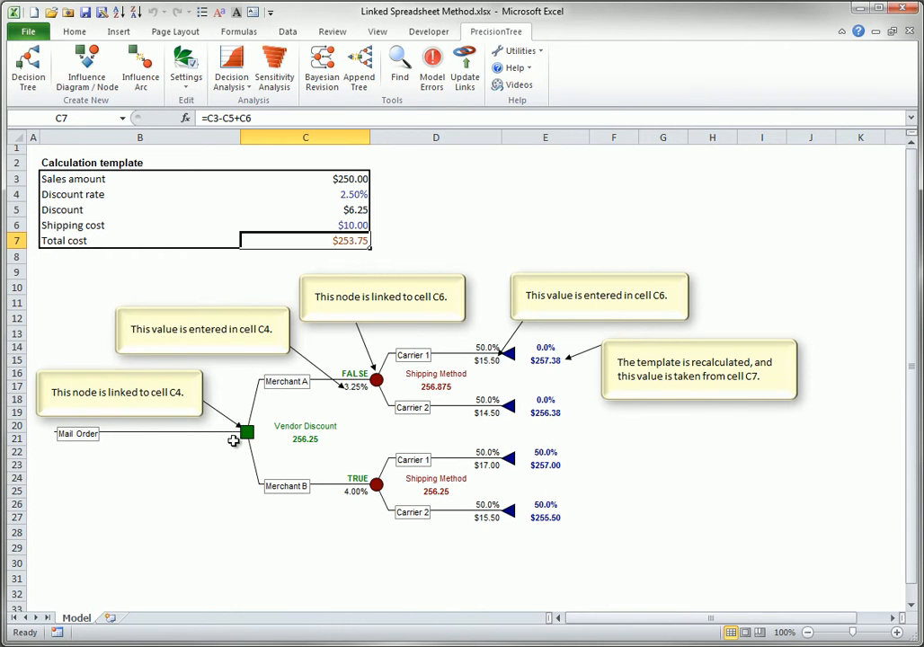
Inspect the Vendor Discount and both Shipping Method nodes' linked-cell settings.
{"action": "double_click", "coordinate": [248, 431]}
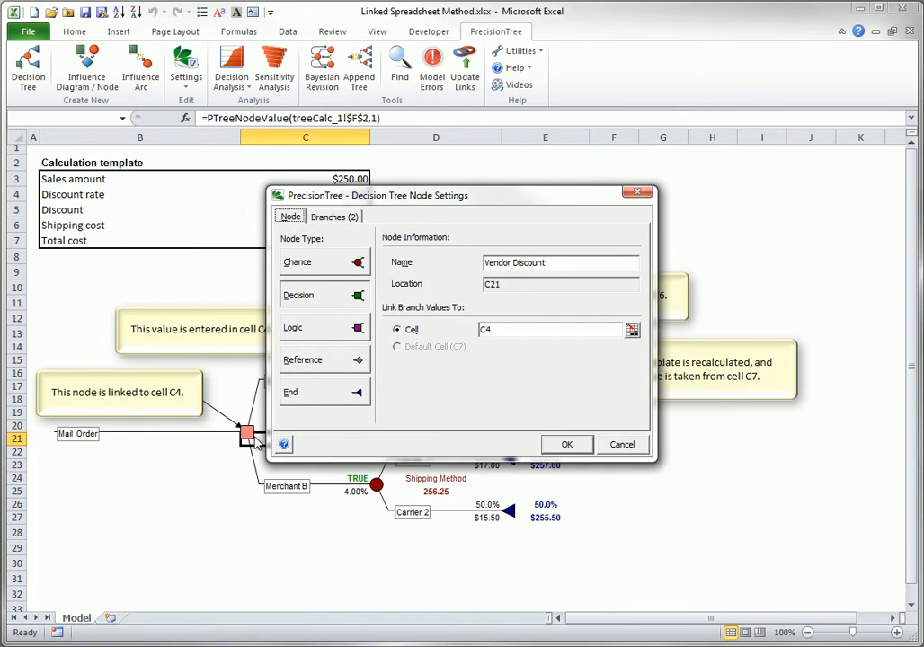
{"action": "mouse_move", "coordinate": [499, 349]}
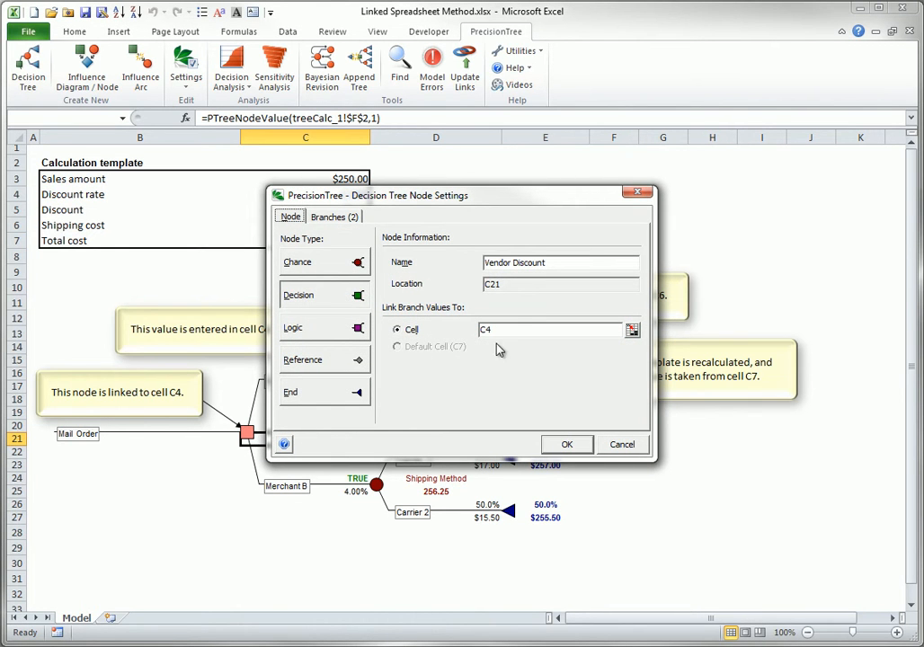
{"action": "mouse_move", "coordinate": [474, 346]}
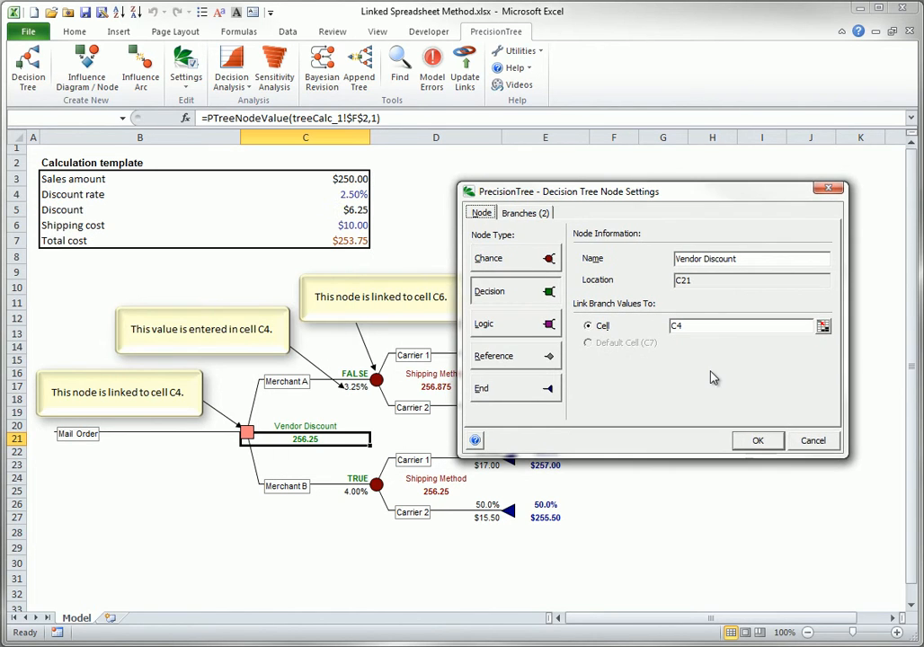
{"action": "mouse_move", "coordinate": [712, 395]}
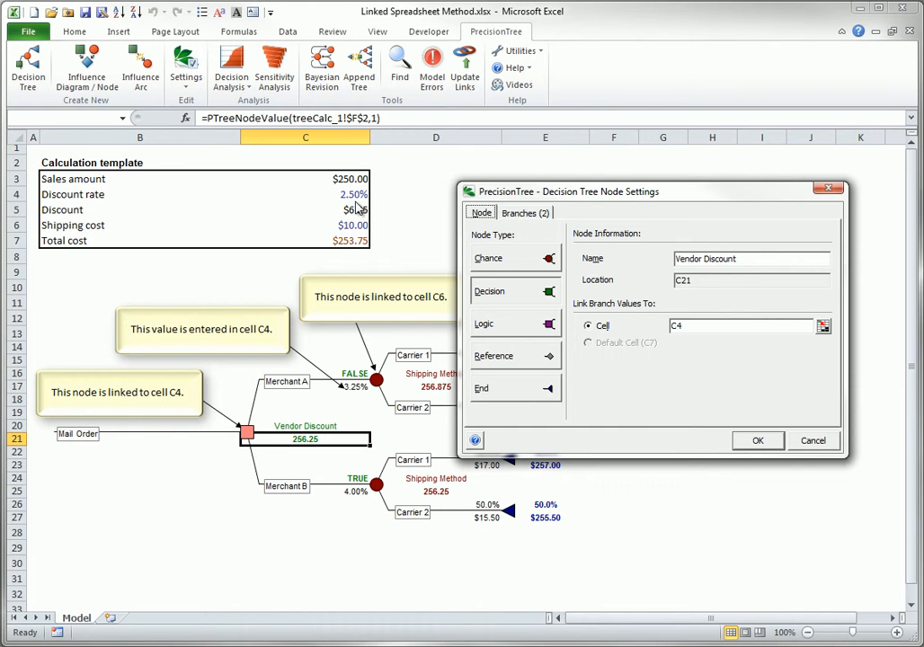
{"action": "left_click", "coordinate": [759, 441]}
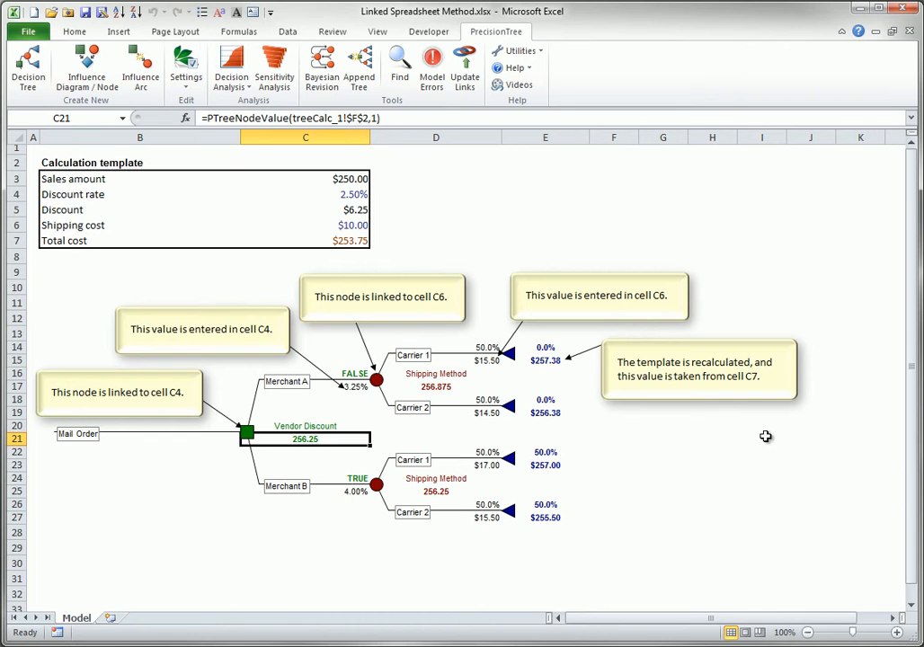
{"action": "mouse_move", "coordinate": [458, 413]}
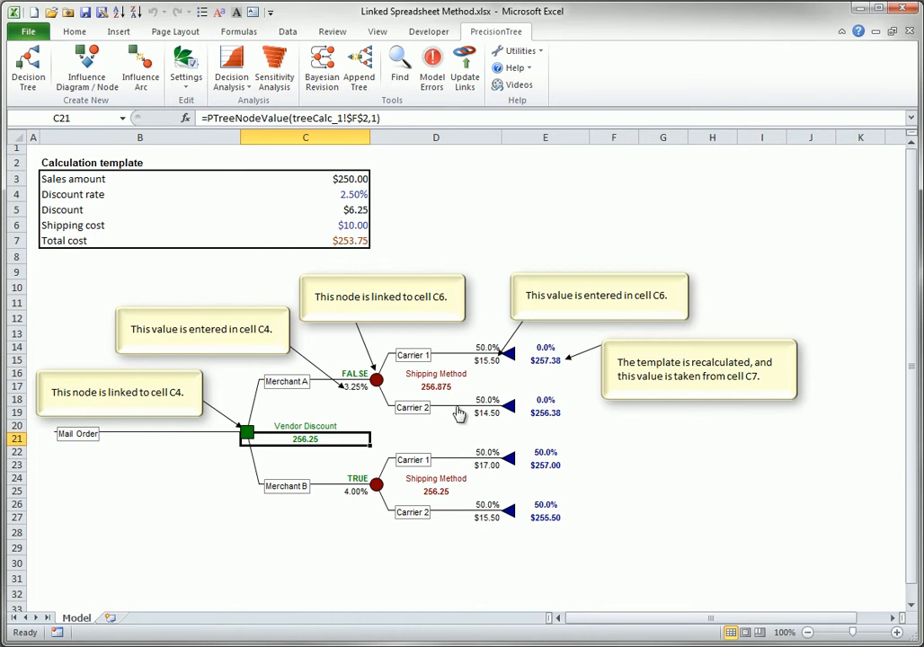
{"action": "double_click", "coordinate": [435, 372]}
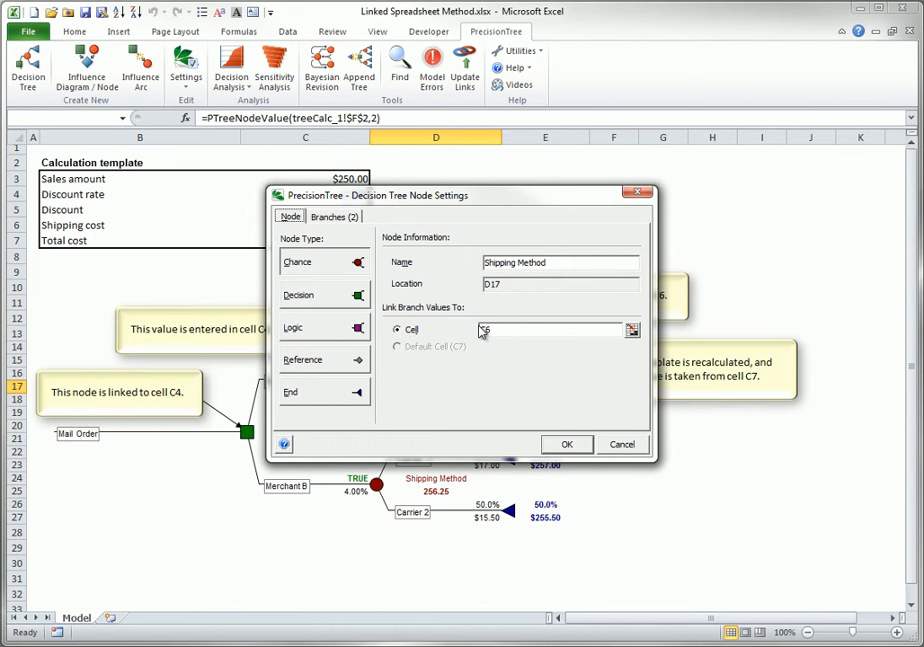
{"action": "left_click", "coordinate": [566, 444]}
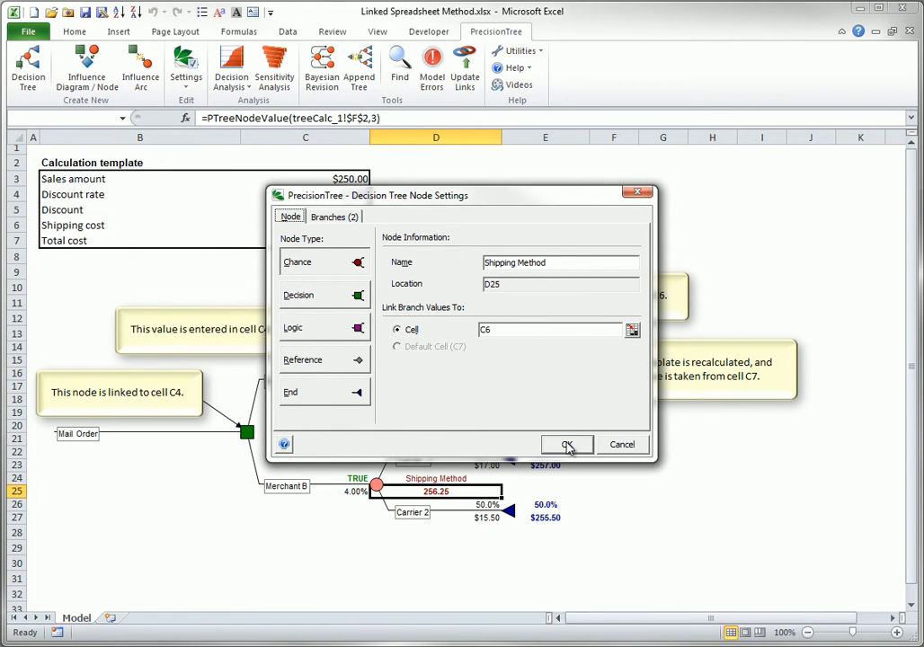
{"action": "left_click", "coordinate": [568, 444]}
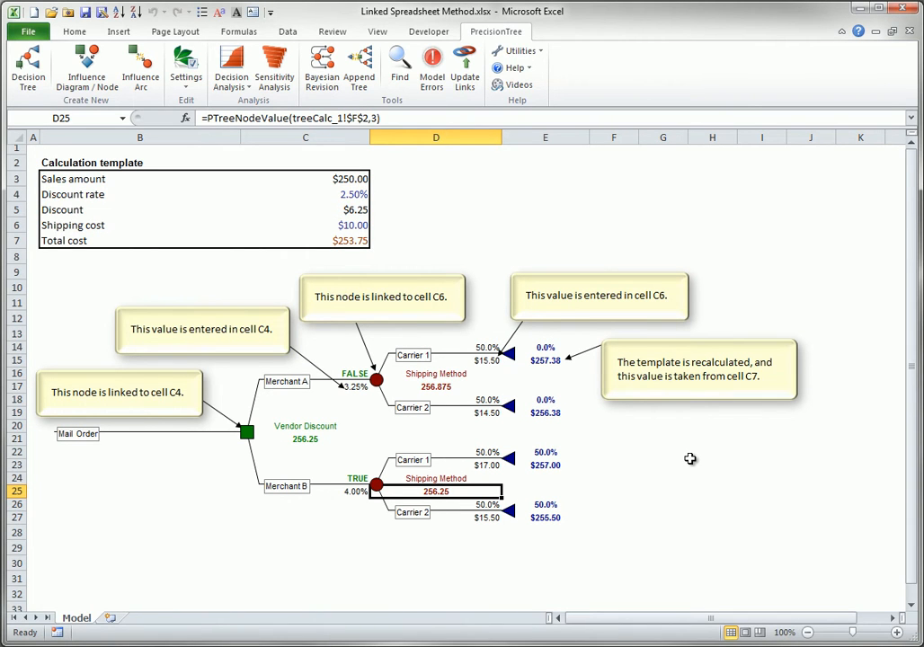
{"action": "mouse_move", "coordinate": [482, 417]}
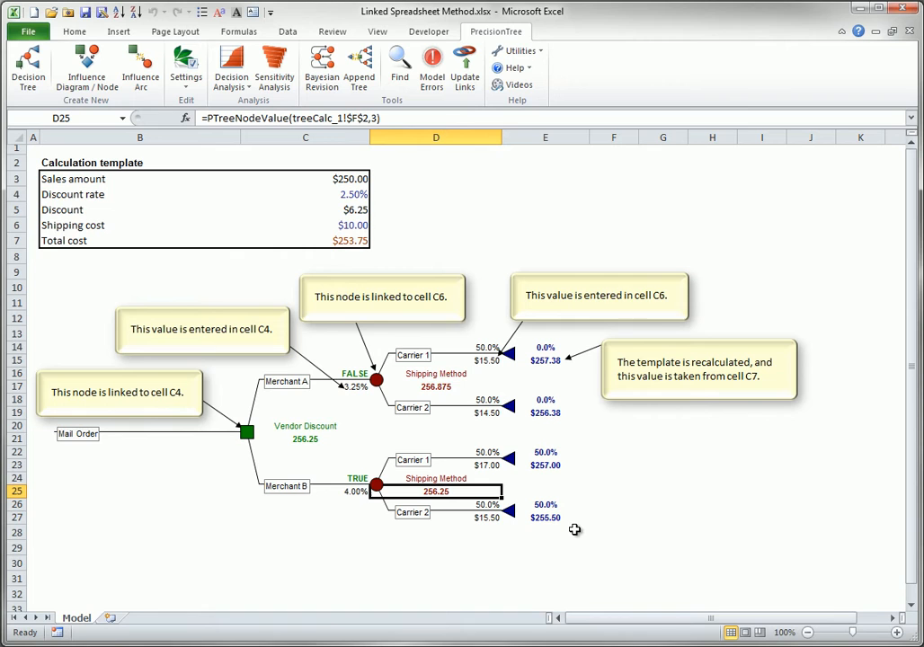
{"action": "mouse_move", "coordinate": [357, 212]}
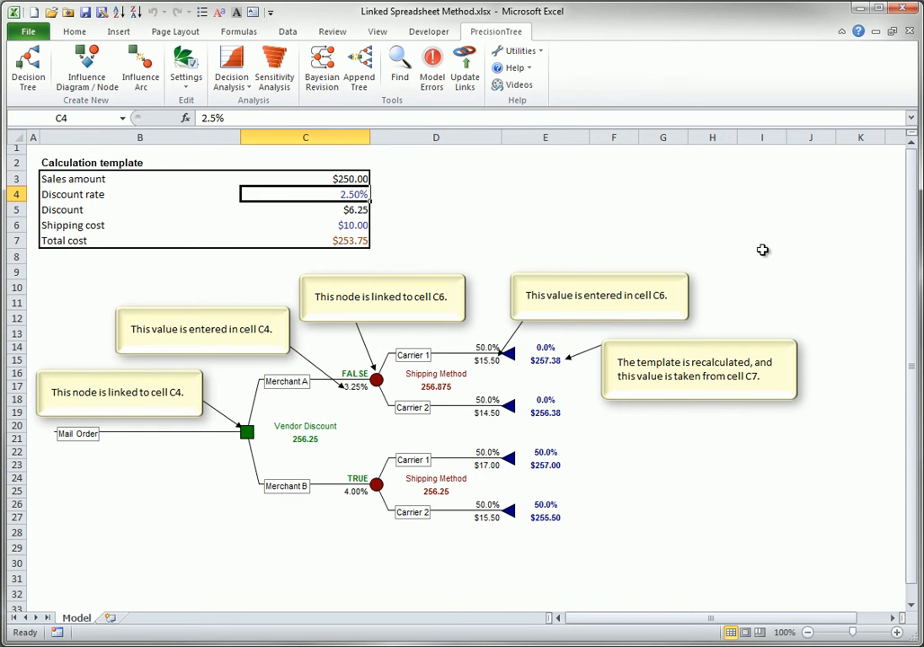
Enter a 3.25% discount rate in C4 and $15.50 shipping in C6, recalculating total to $257.38.
{"action": "type", "text": "3.25%"}
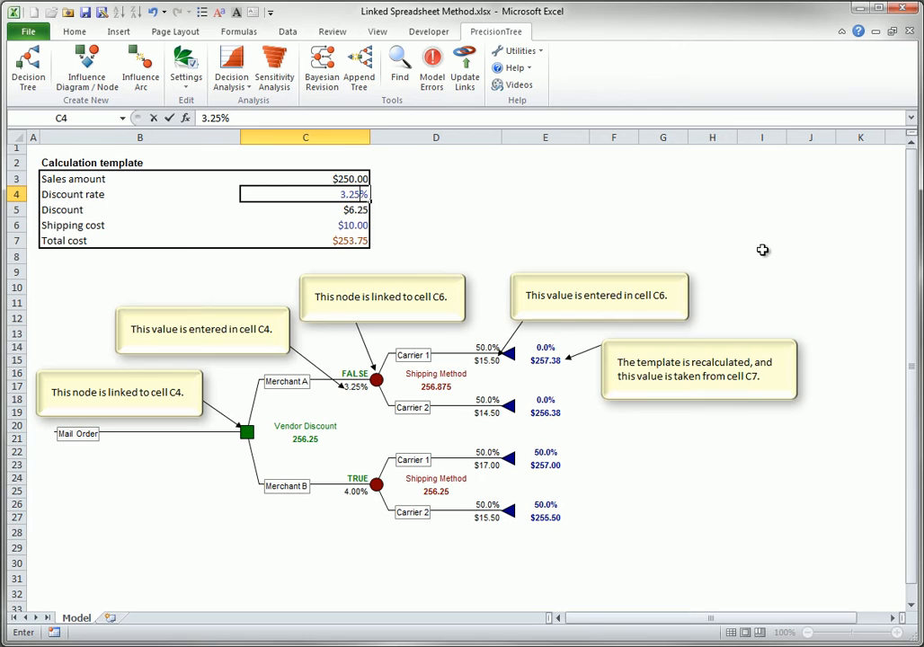
{"action": "left_click", "coordinate": [305, 224]}
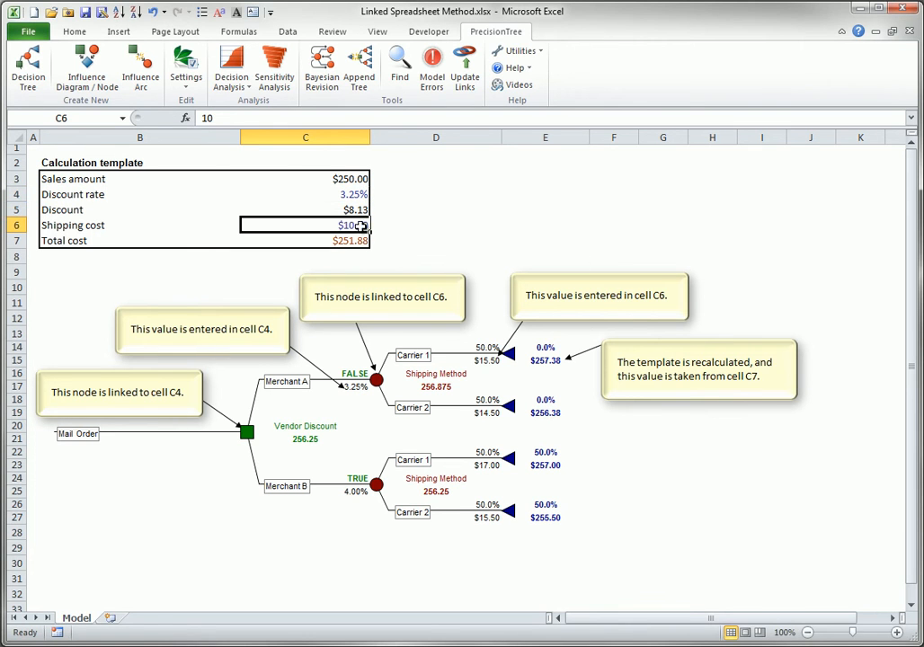
{"action": "type", "text": "15."}
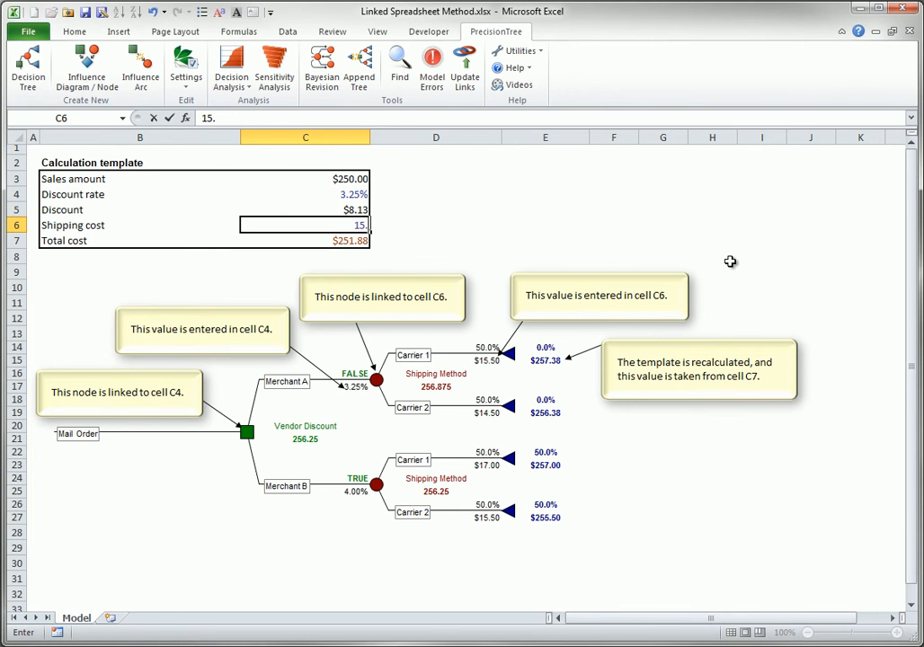
{"action": "key", "text": "Return"}
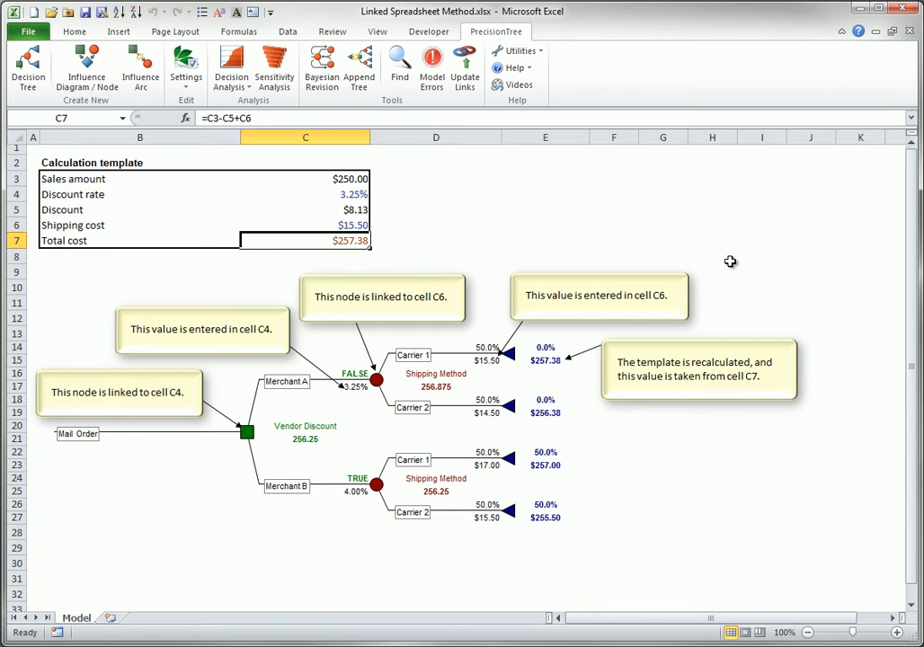